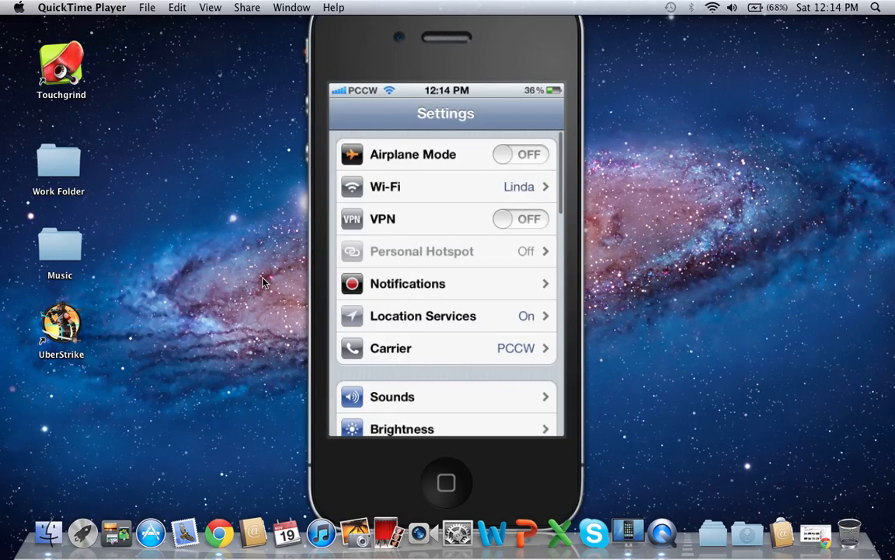
# Scroll the iPhone Settings list down to the Siri, Activator and WinterBoard entries.
pyautogui.scroll(-3)
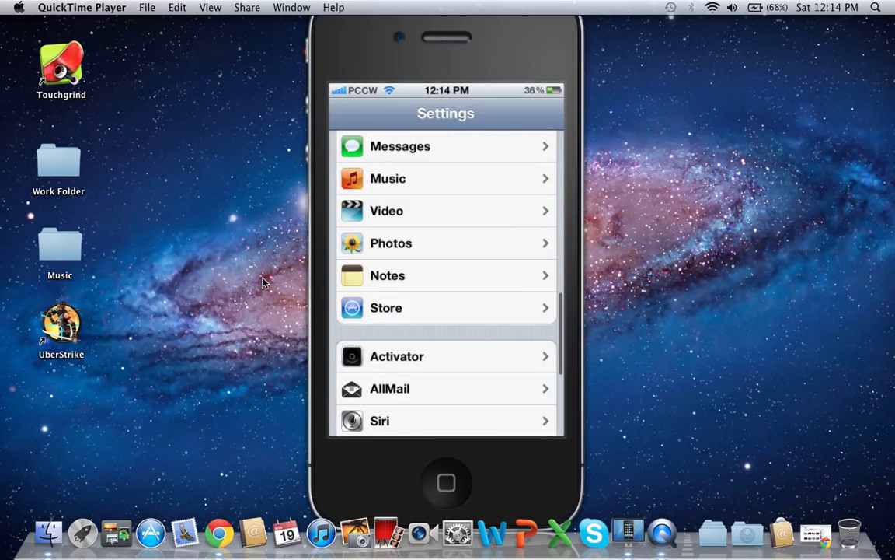
pyautogui.scroll(-3)
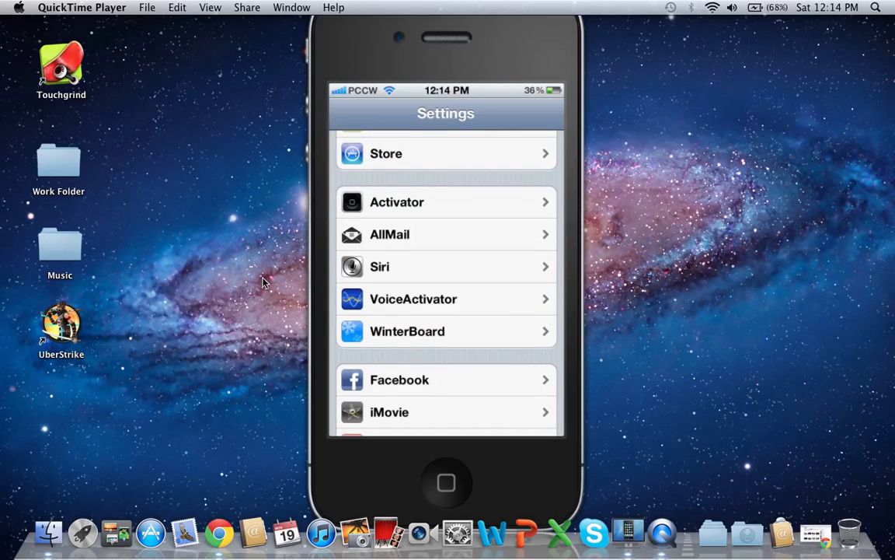
pyautogui.scroll(-3)
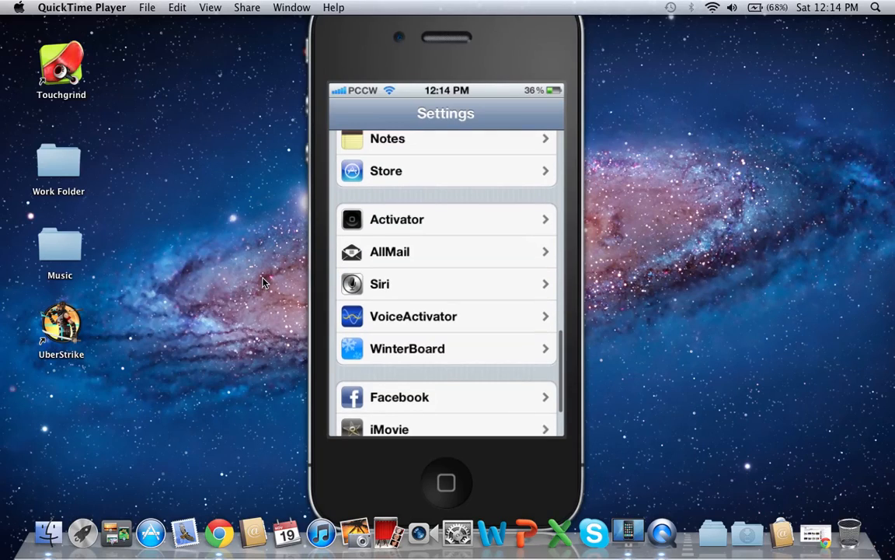
# Open Siri settings and switch Siri off, confirming Disable Siri.
pyautogui.click(445, 284)
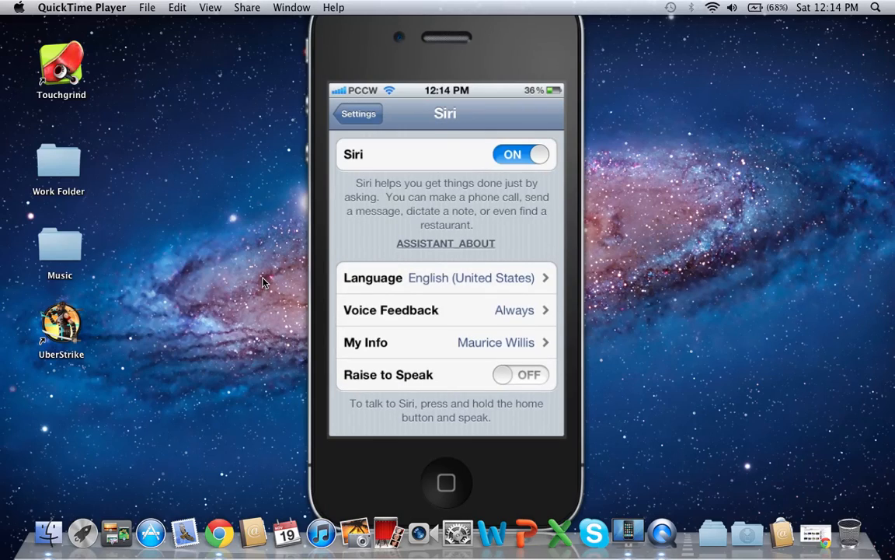
pyautogui.click(519, 154)
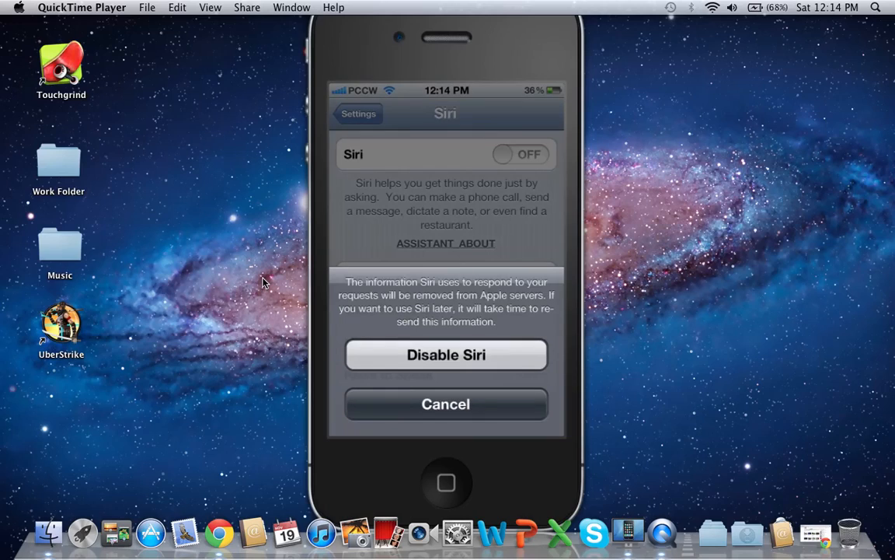
pyautogui.click(446, 354)
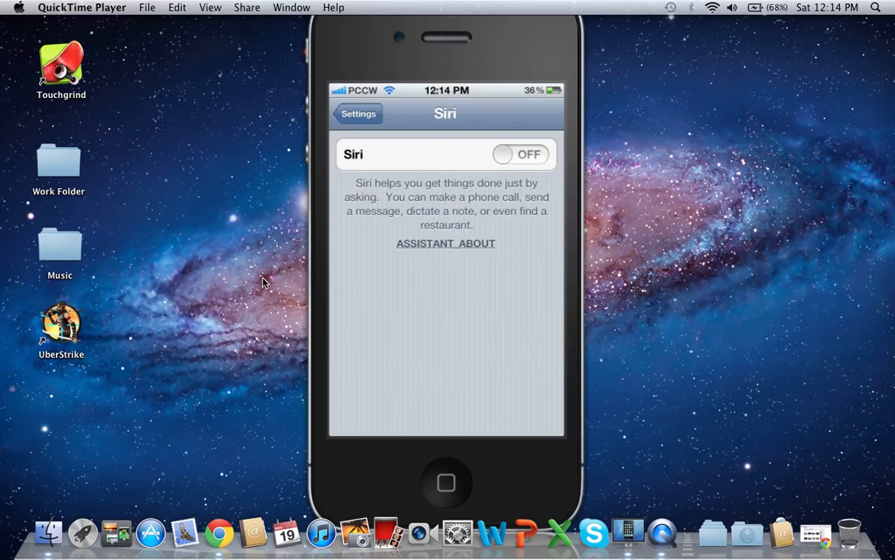
# Switch Siri back on and confirm Enable Siri.
pyautogui.click(445, 243)
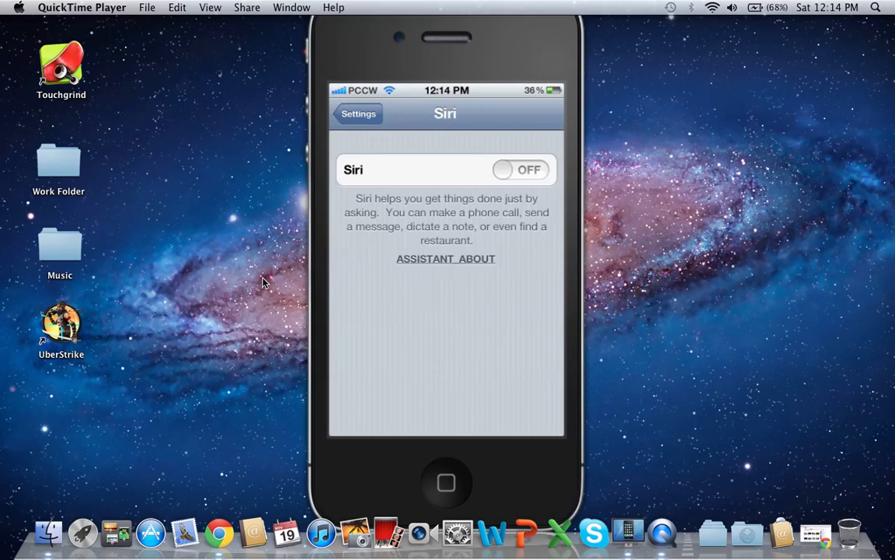
pyautogui.click(520, 169)
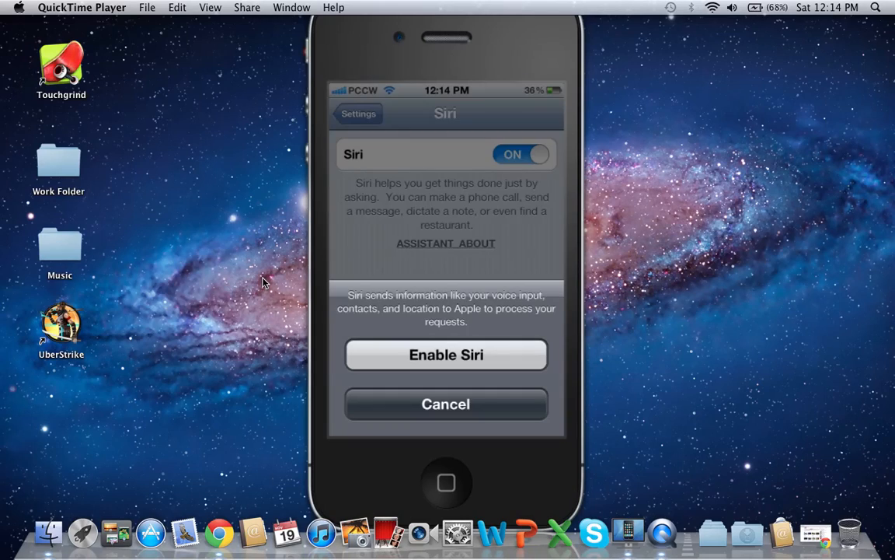
pyautogui.click(445, 354)
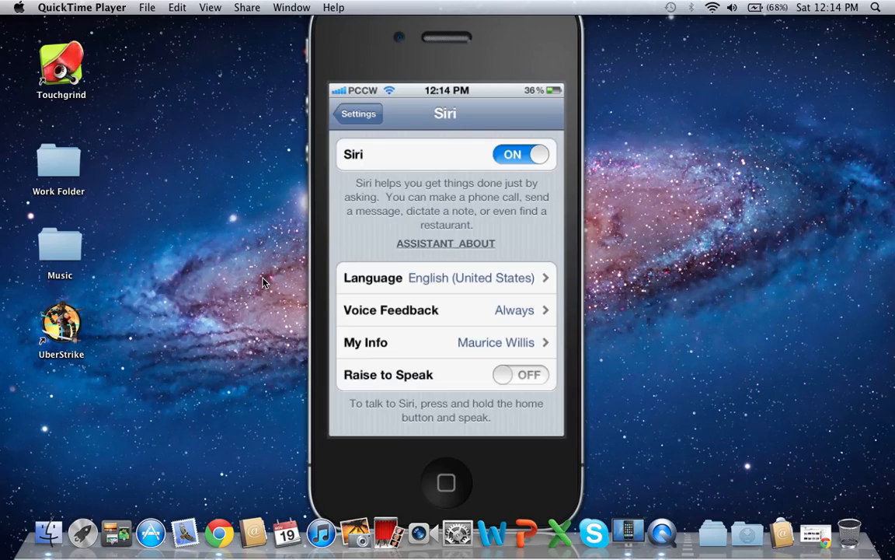
# View Siri's language options (English, United States), go back, then return to the home screen.
pyautogui.click(445, 278)
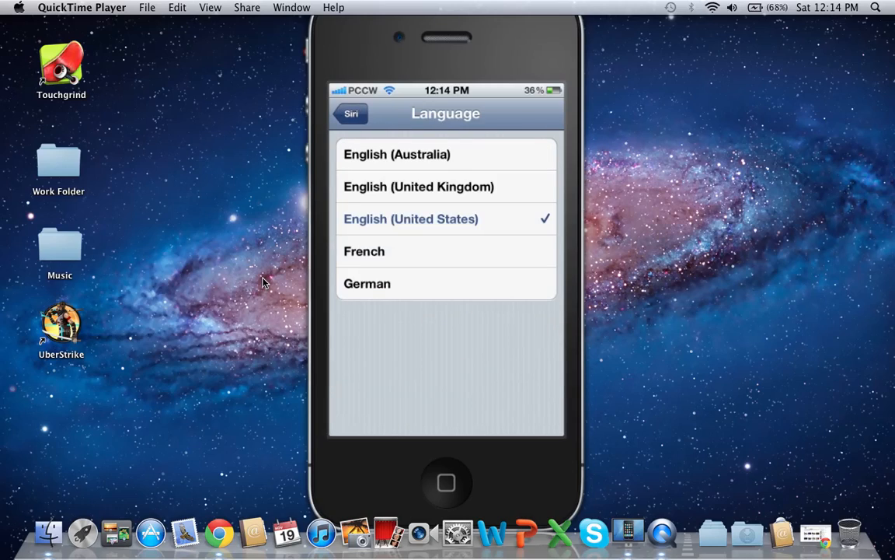
pyautogui.click(350, 113)
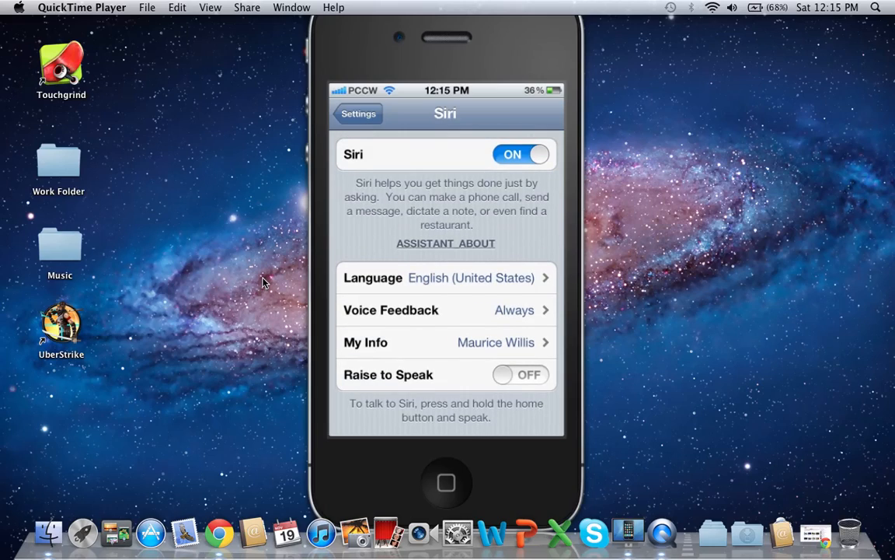
pyautogui.click(358, 114)
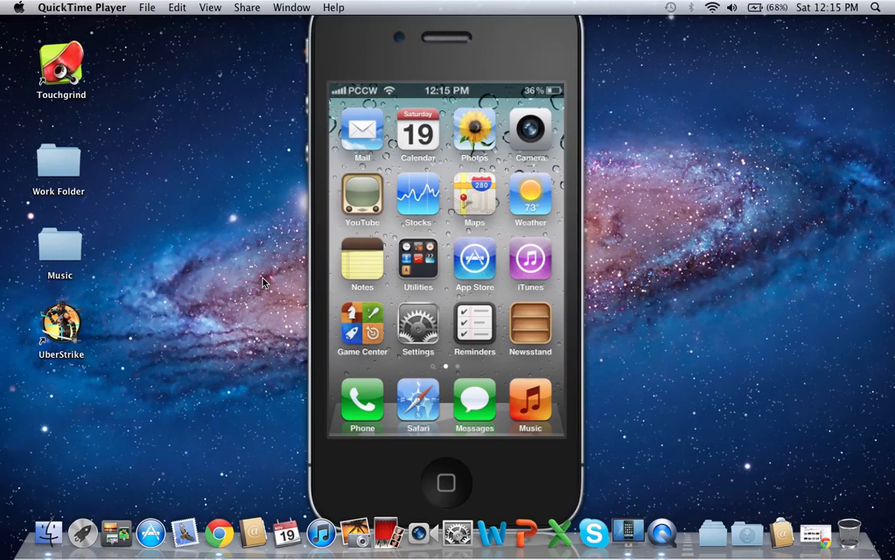
# Hold Home to launch Siri, then tap the microphone so it starts listening.
pyautogui.click(446, 482)
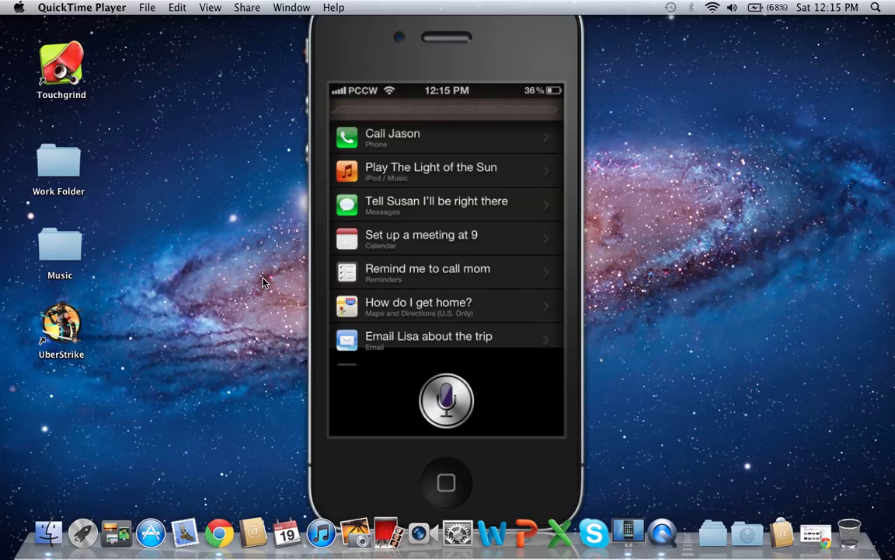
pyautogui.scroll(-3)
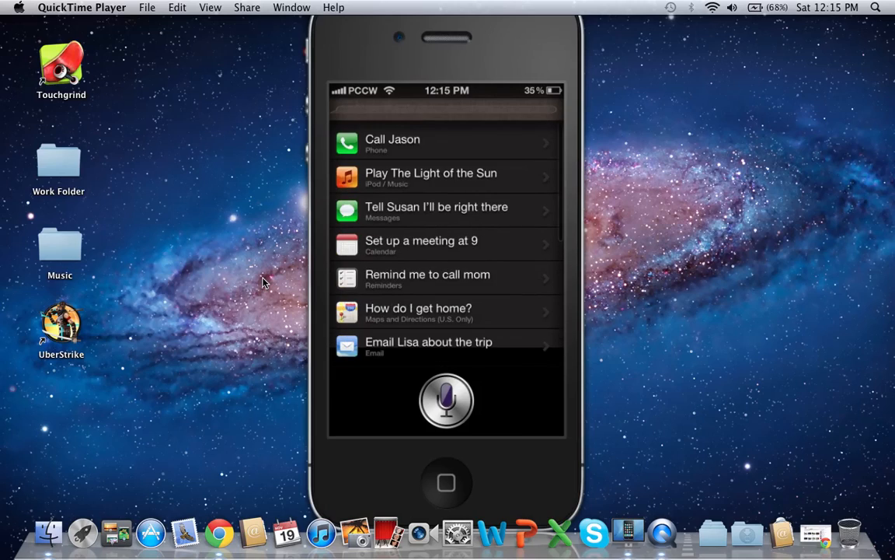
pyautogui.click(446, 143)
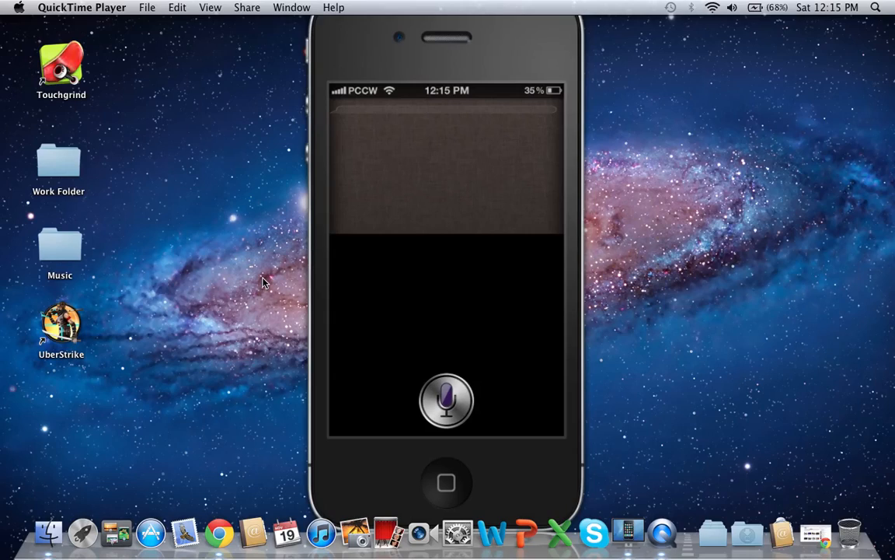
pyautogui.moveTo(242, 164)
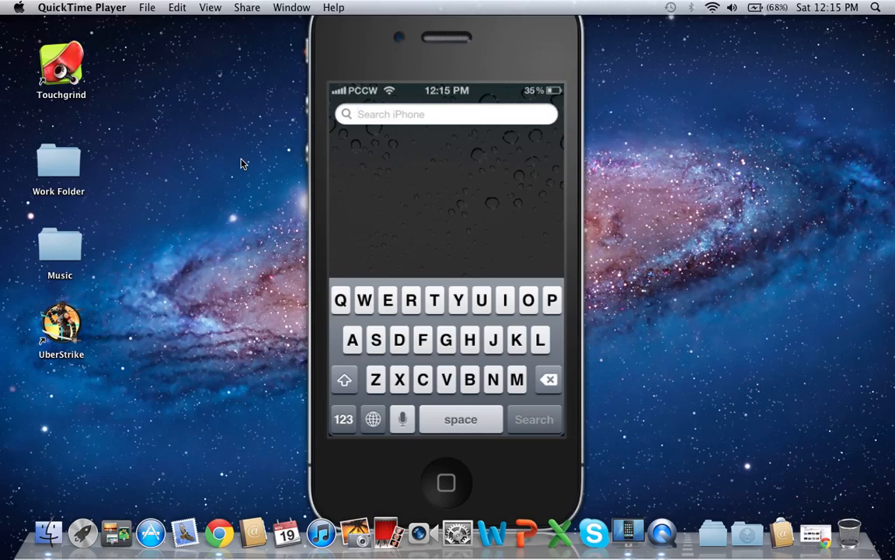
# Dismiss Siri to return to the iPhone's home screen.
pyautogui.click(447, 114)
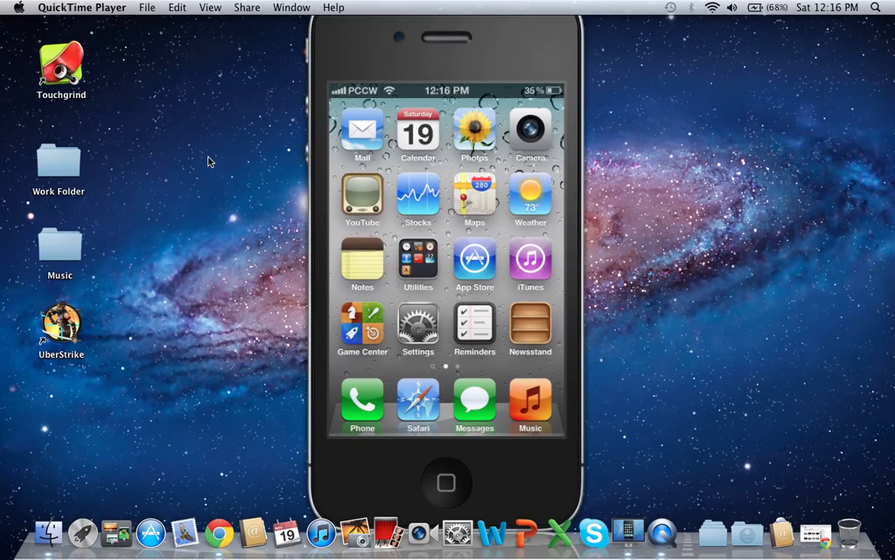
pyautogui.moveTo(154, 146)
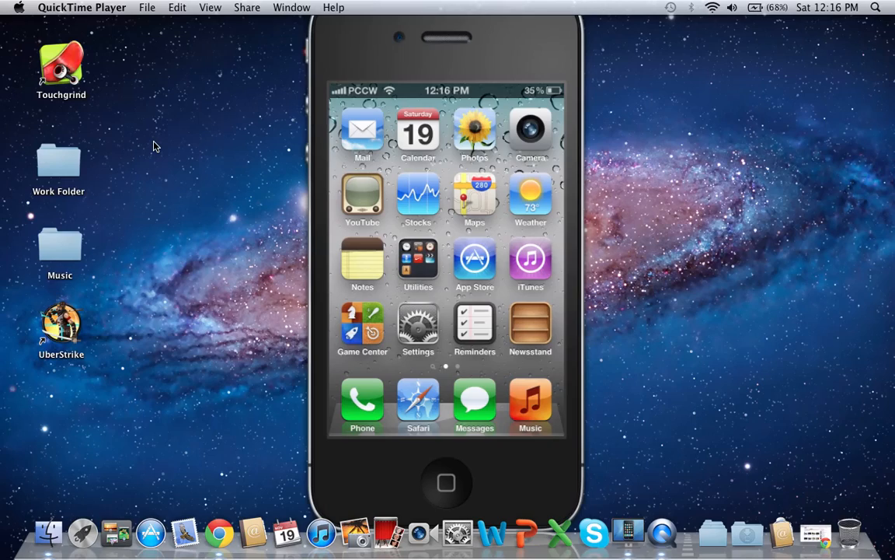
pyautogui.moveTo(142, 137)
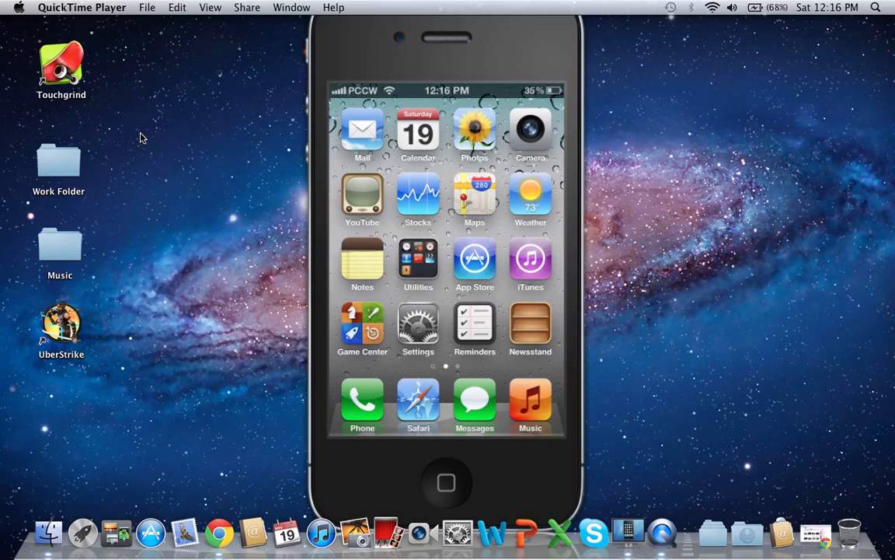